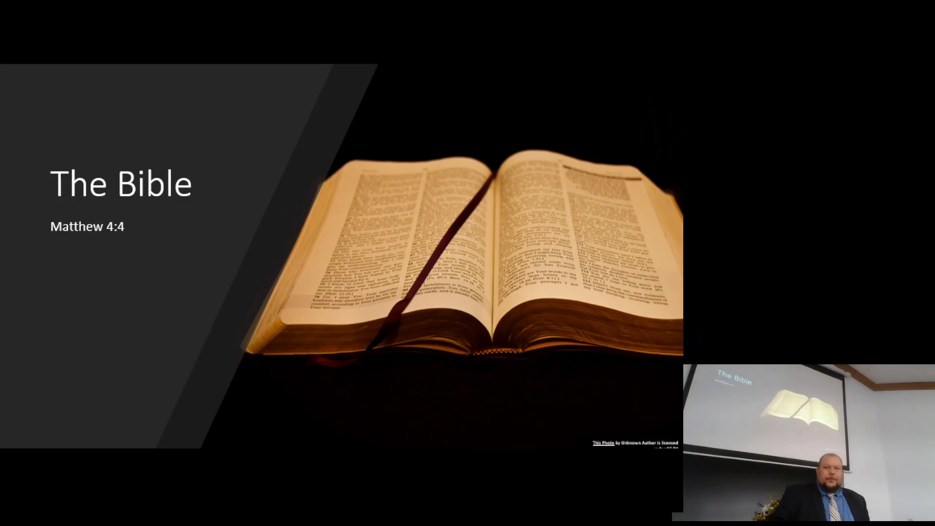
Advance to 'The Bible Is…' and reveal its bullets from Peculiar through Authoritative
key(right)
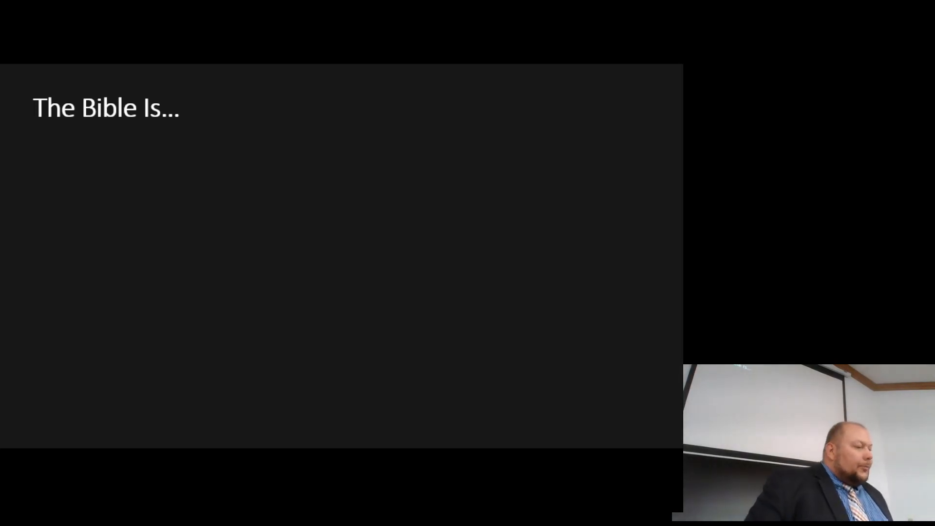
key(right)
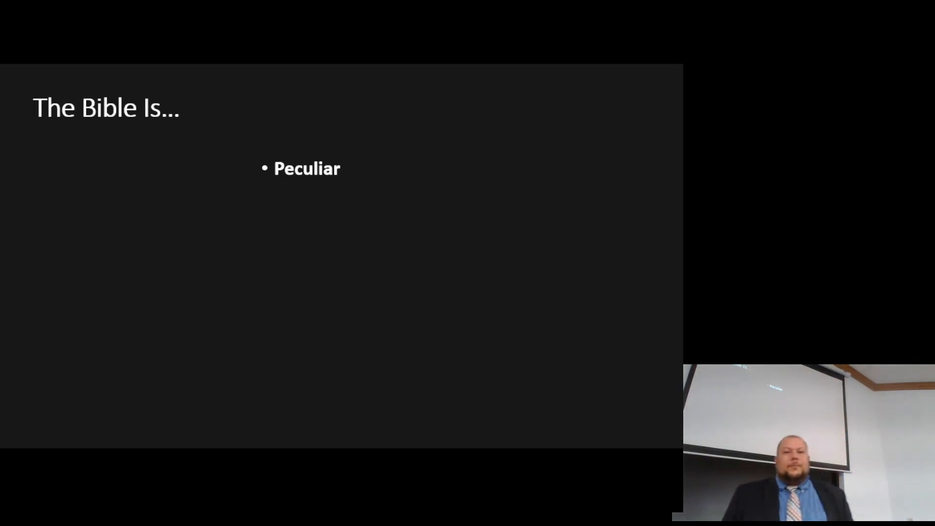
key(right)
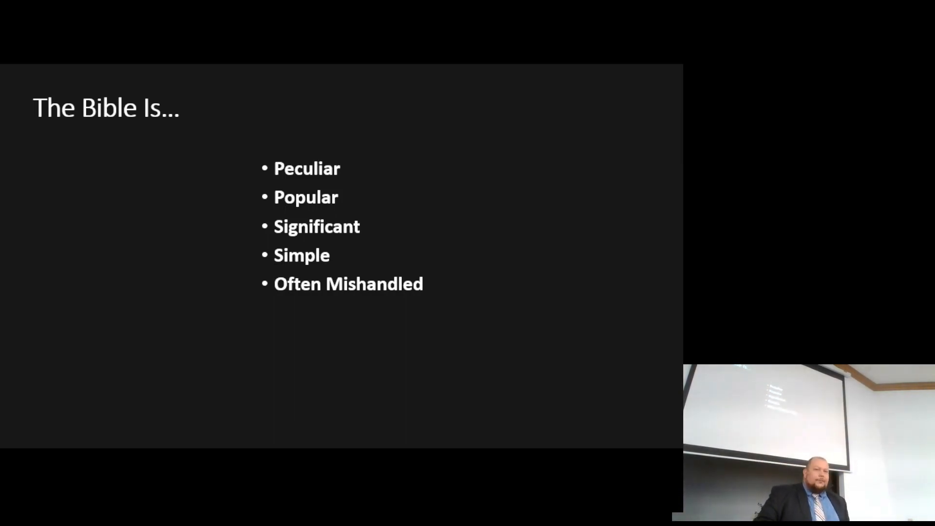
key(right)
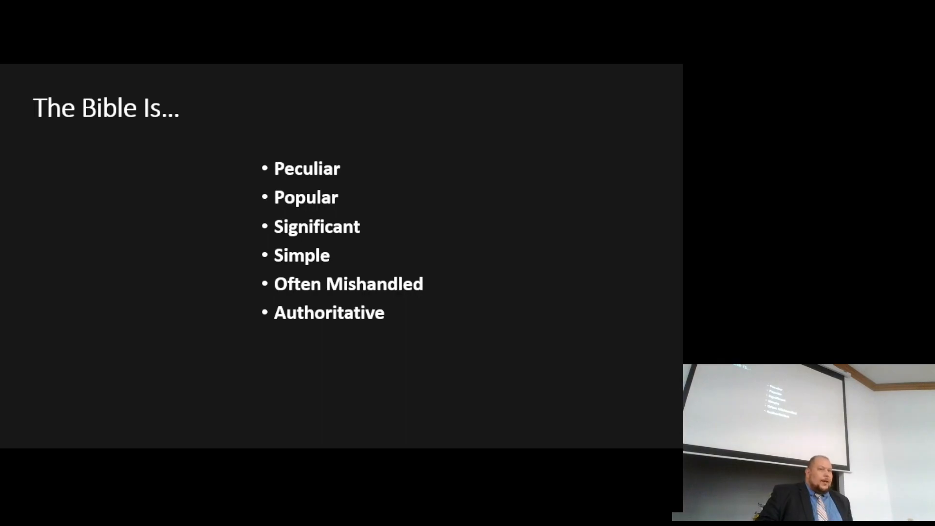